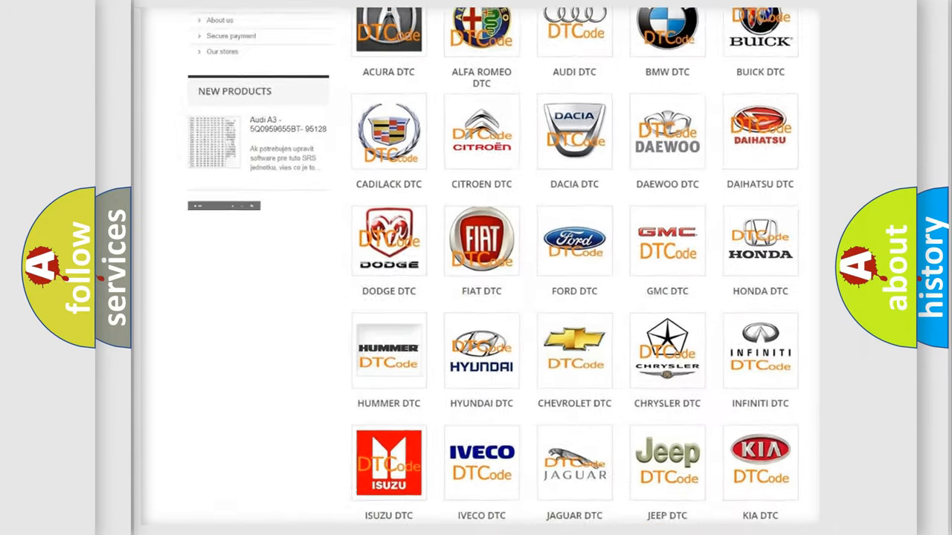
# - Open the CHRYSLER DTC tile and browse its B-series trouble codes such as B0002 and B0012
pyautogui.scroll(3)
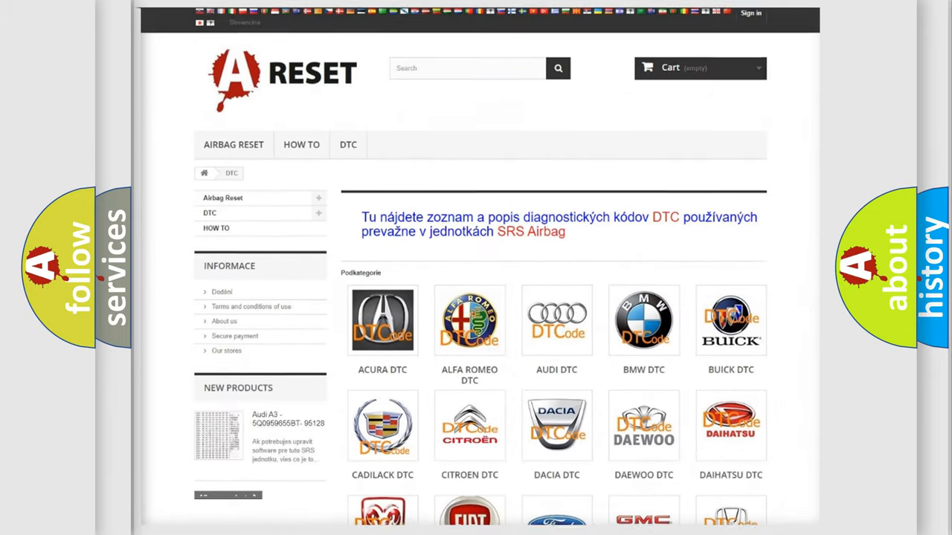
pyautogui.scroll(-3)
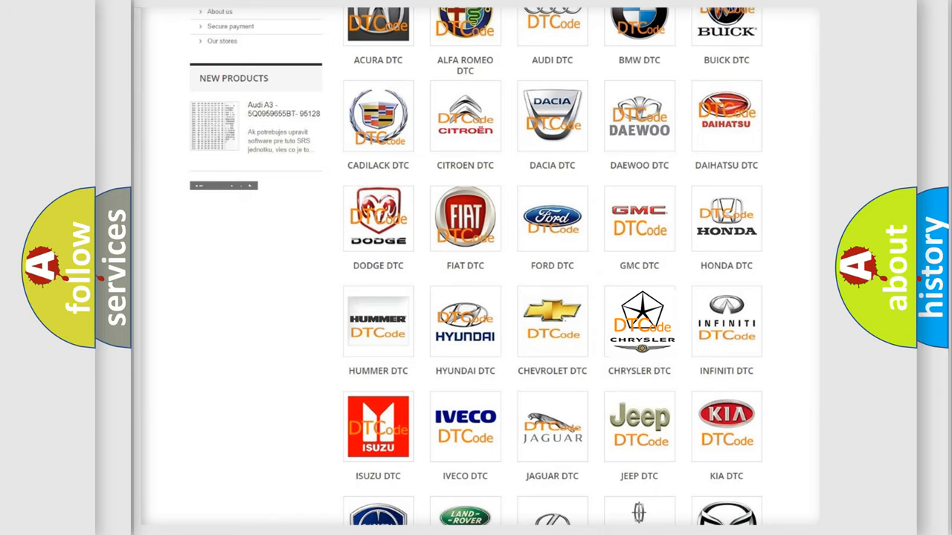
pyautogui.click(639, 321)
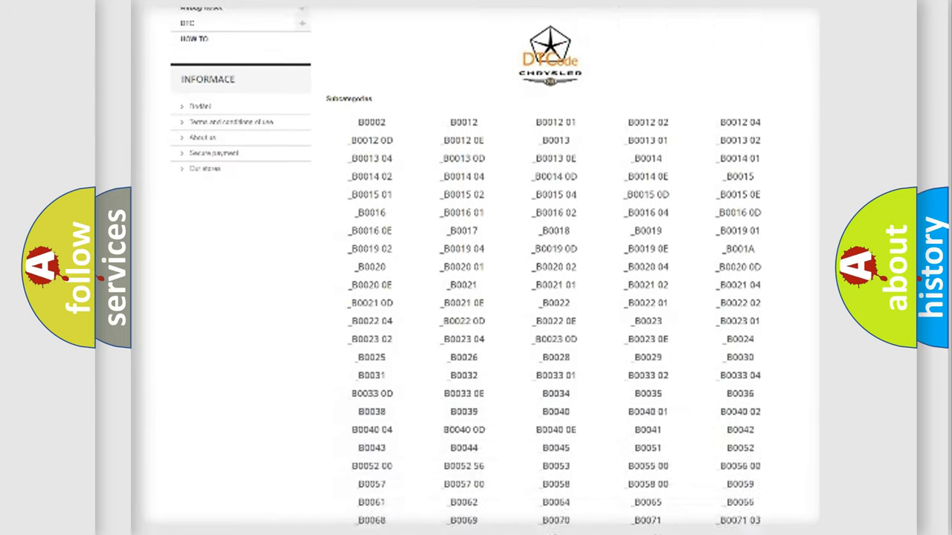
pyautogui.scroll(-3)
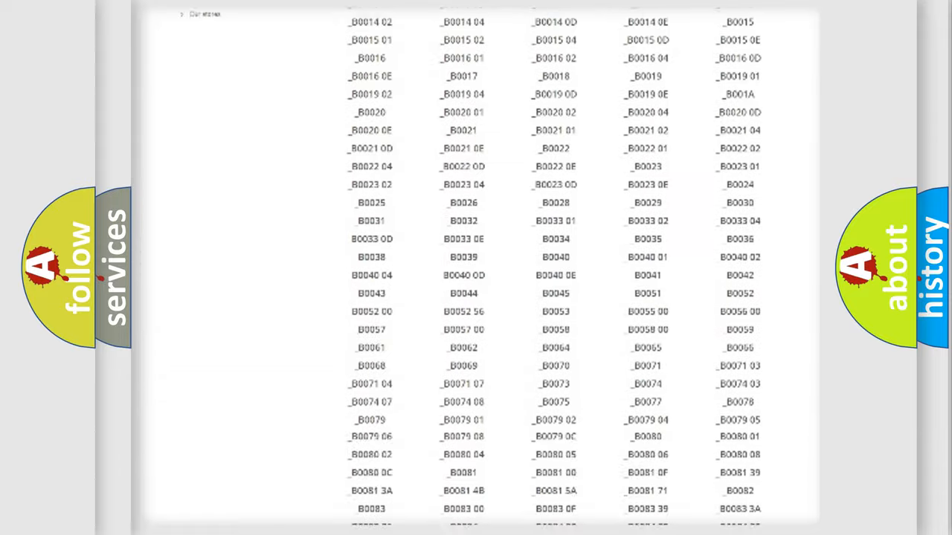
pyautogui.scroll(3)
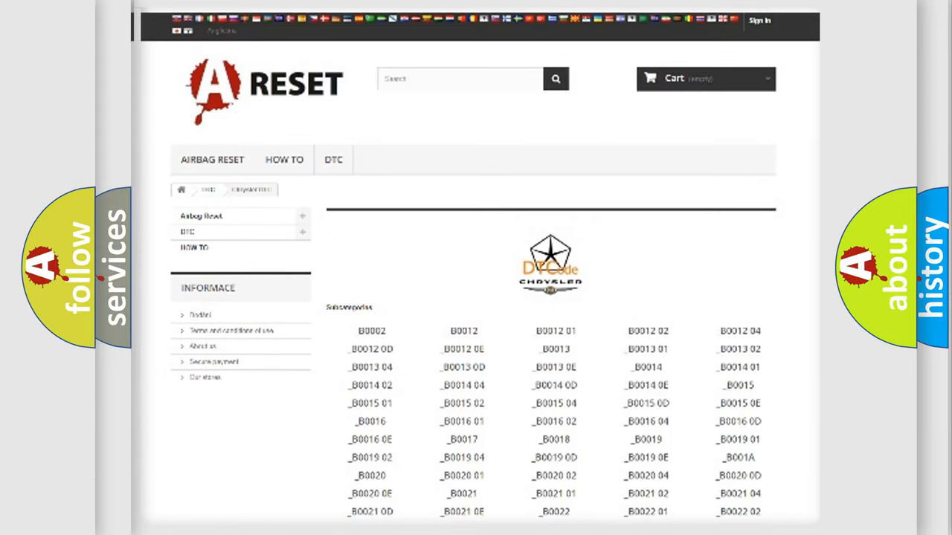